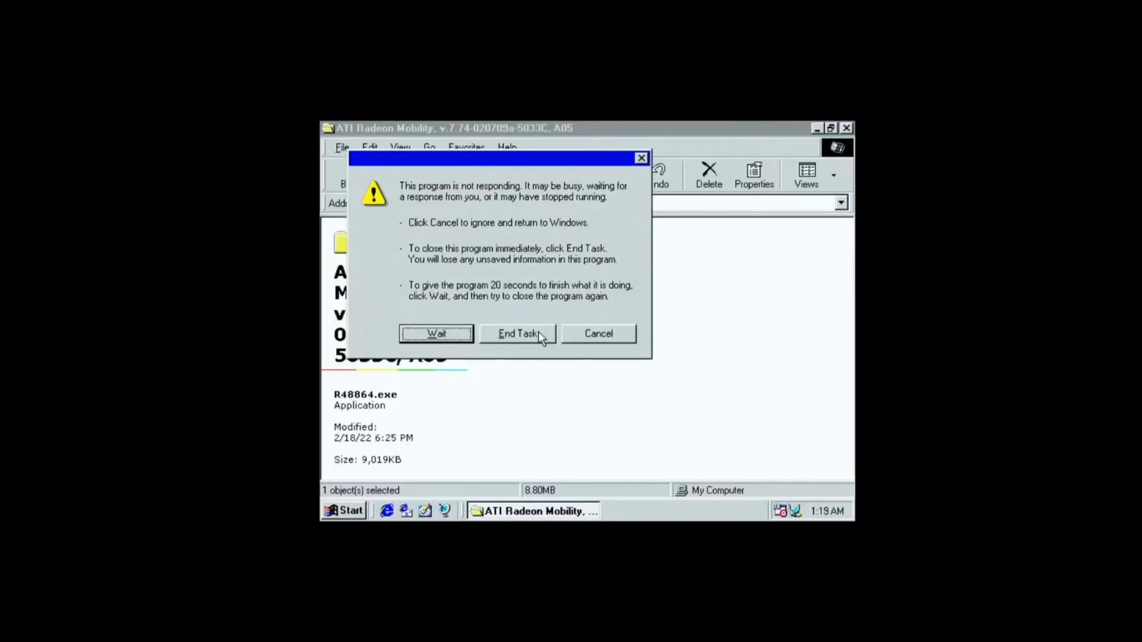
Step: End the unresponsive ATI driver program via End Task, returning to the CD's root folders
left_click(517, 333)
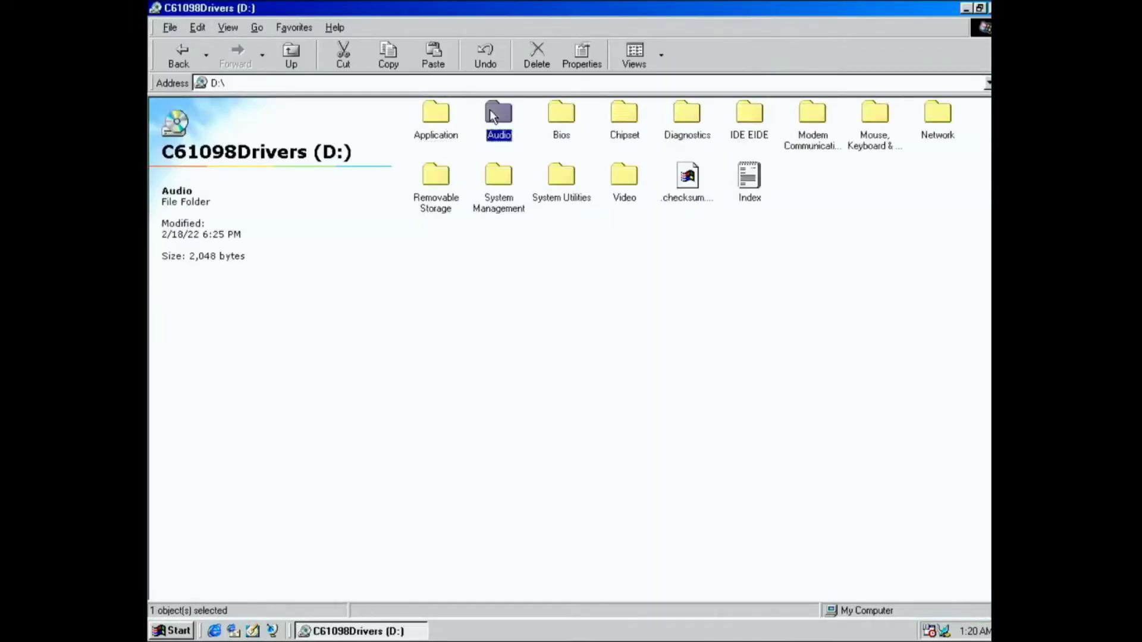
Step: Browse the Audio drivers folder on D:\ and come back to the drive's top-level list
double_click(498, 117)
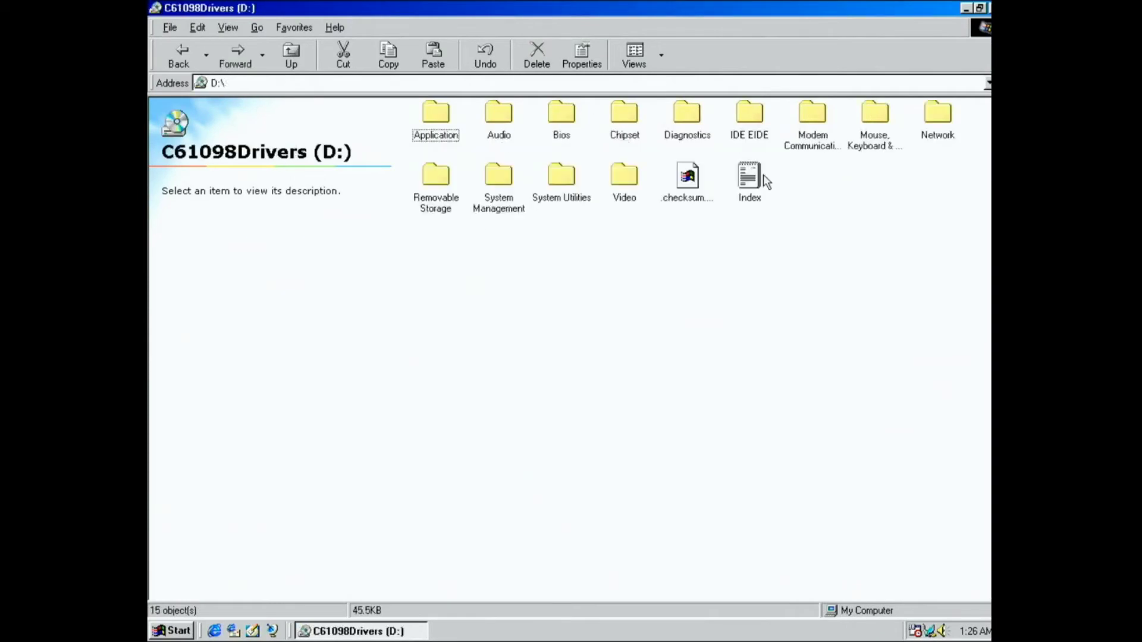
left_click(749, 178)
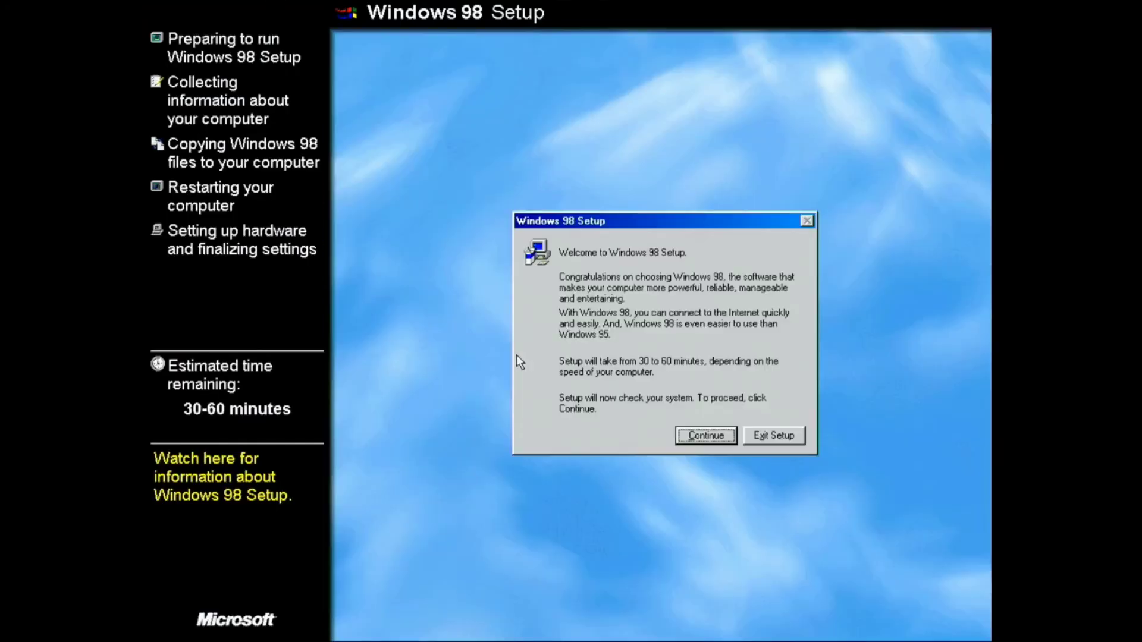
Step: Continue past the Setup welcome so the system check and registry initialization begin
left_click(703, 435)
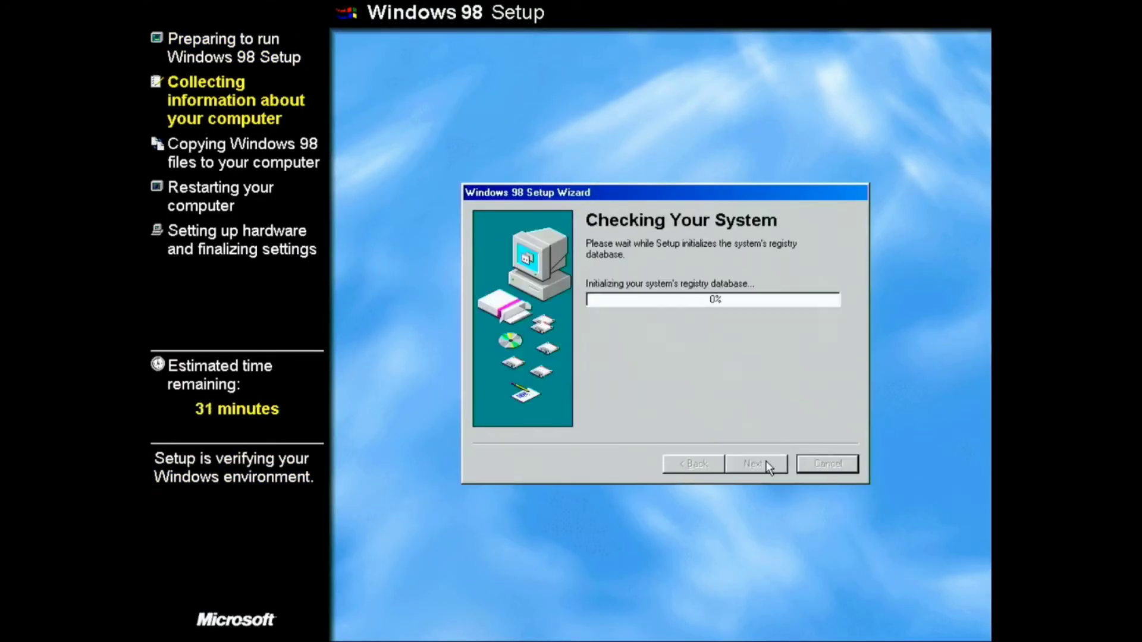